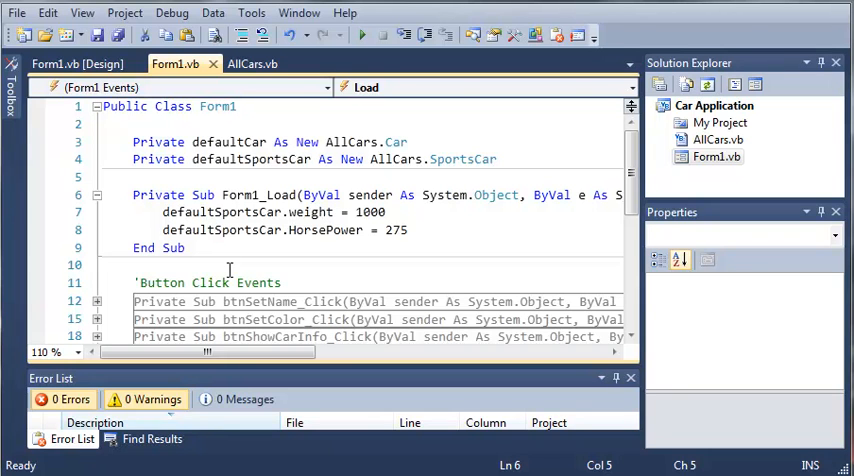
mouse_move(202, 248)
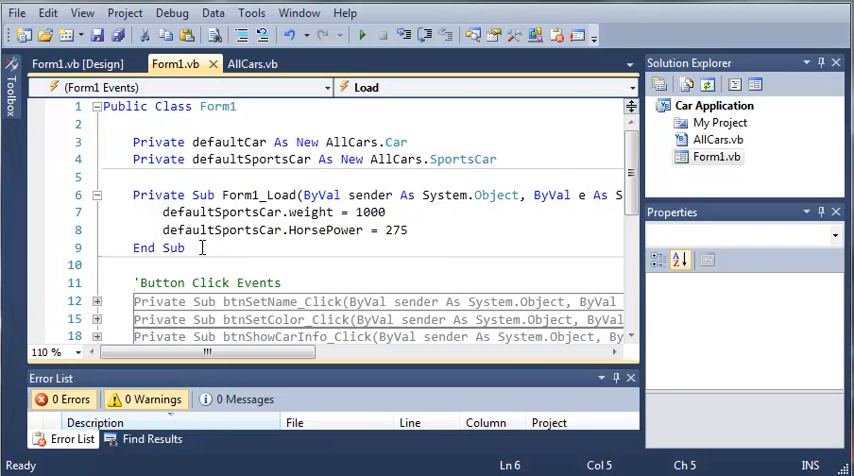
Scroll to the code just below Form1_Load to make room for a new procedure
scroll(down, 3)
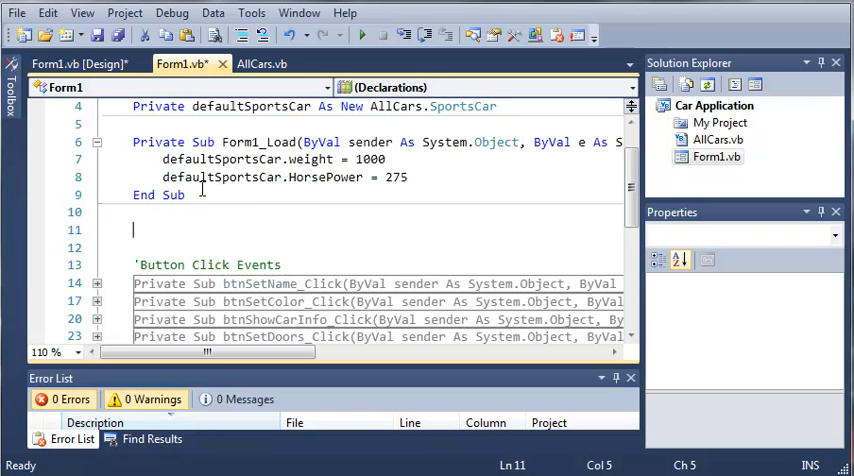
Declare Private Sub showCarInfo(ByVal argCar As AllCars.Car) with an empty body below Form1_Load
text(P)
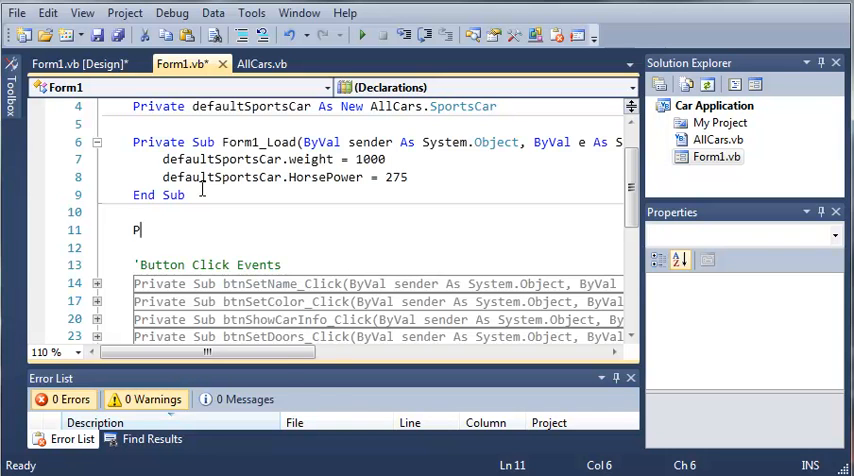
text(rivate Sub)
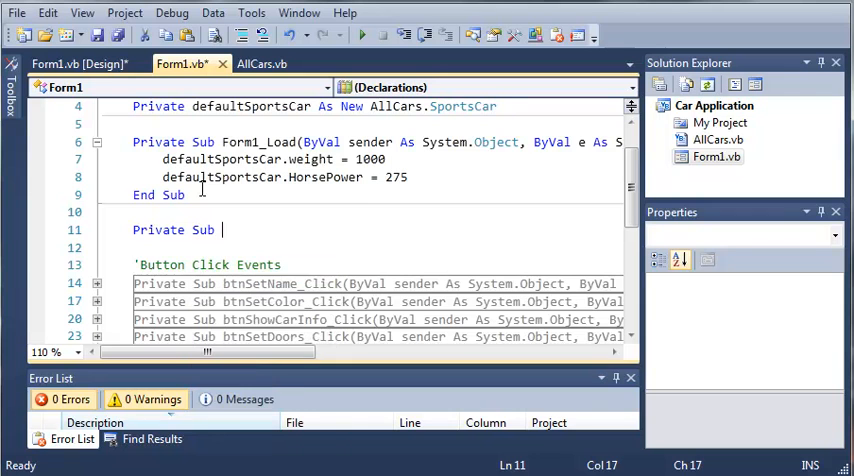
text(showCar)
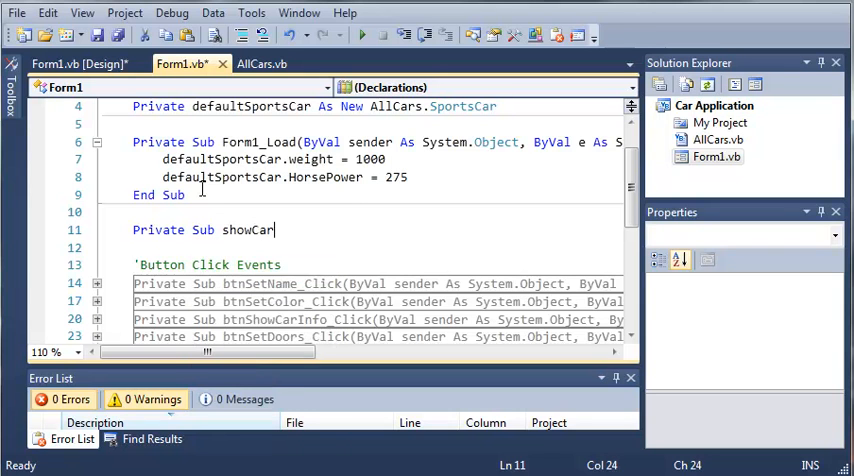
text(Info(ByVal)
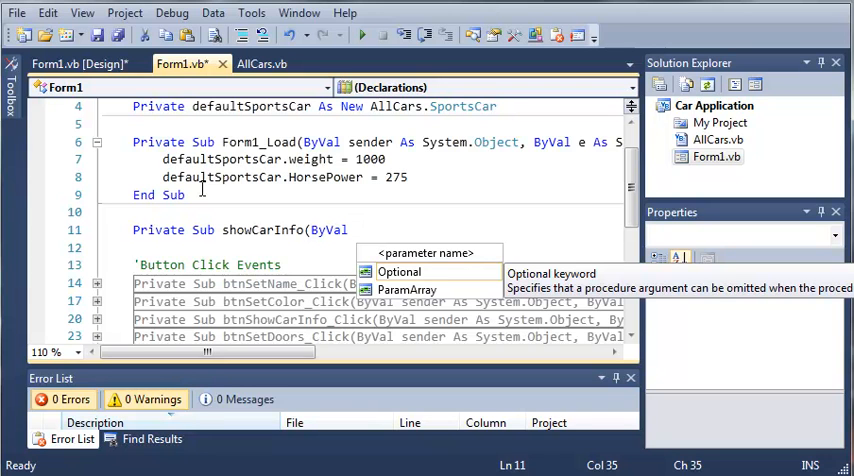
text(af)
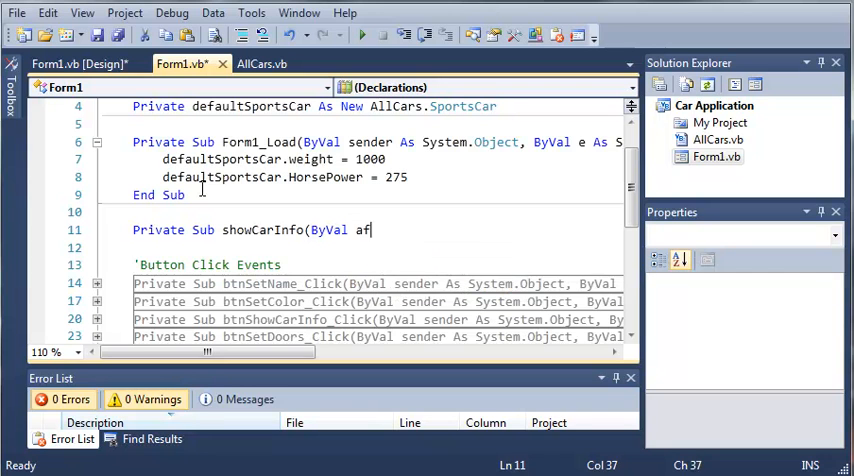
text(gCar)
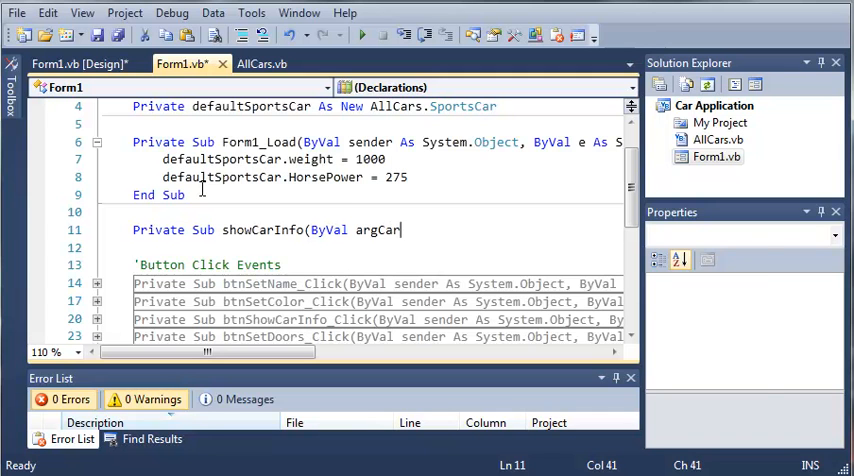
text(As Ca)
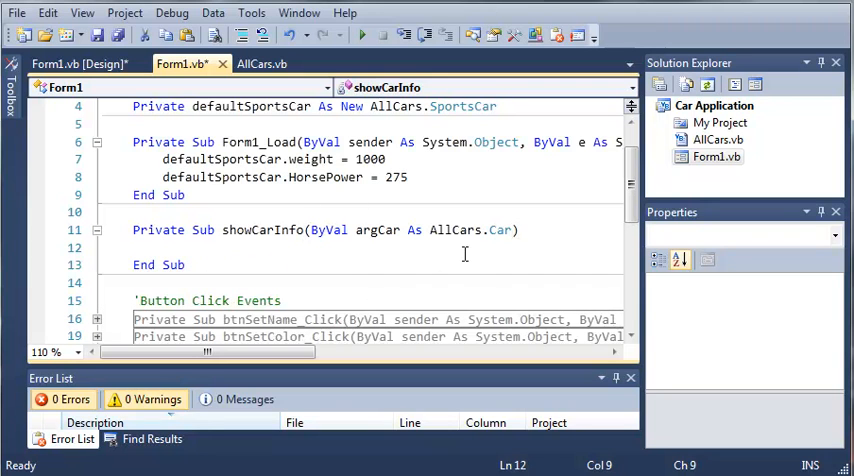
double_click(448, 230)
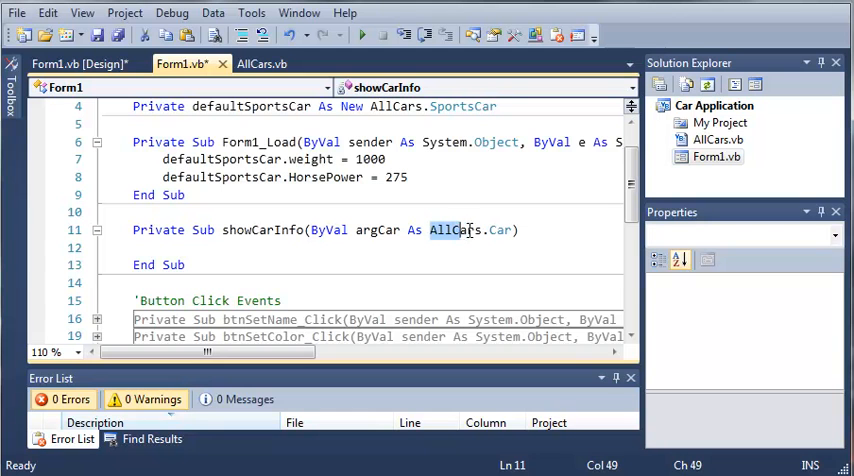
click(76, 64)
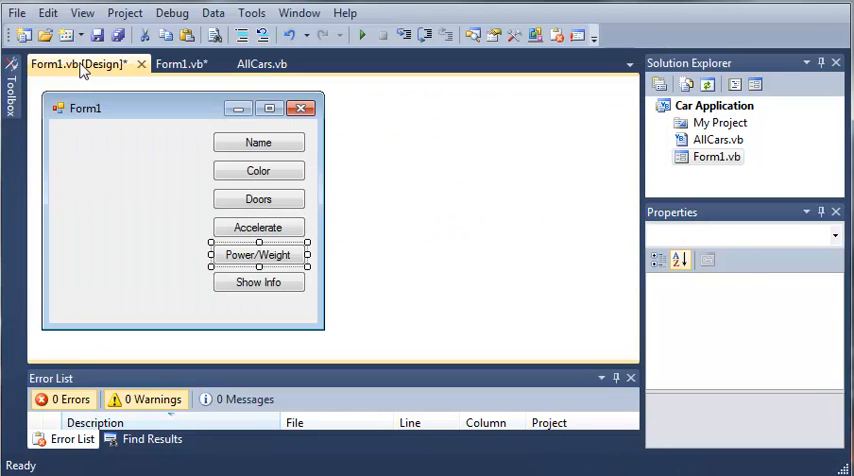
click(180, 64)
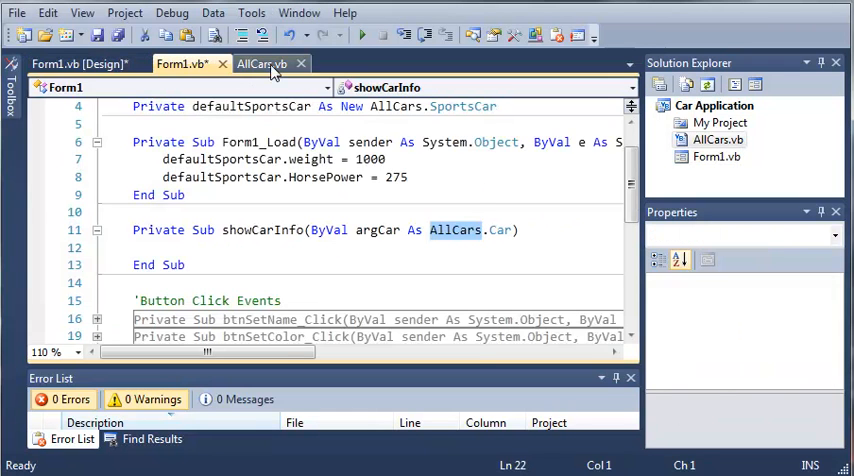
click(260, 64)
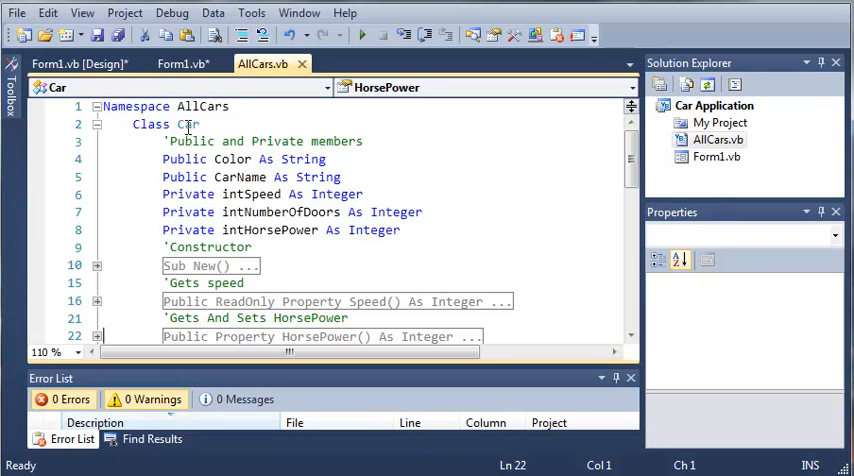
click(180, 64)
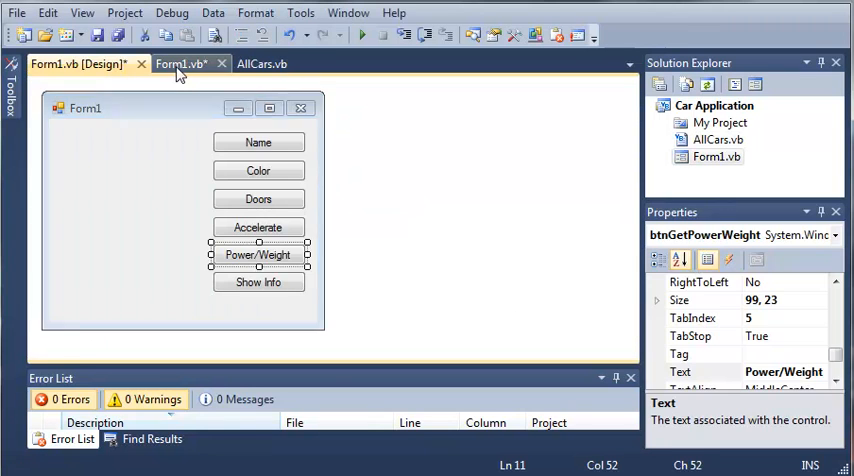
click(180, 64)
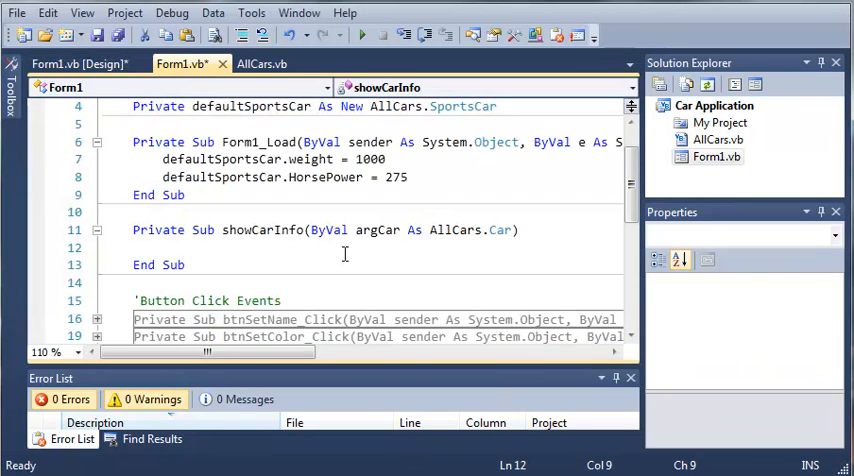
click(164, 248)
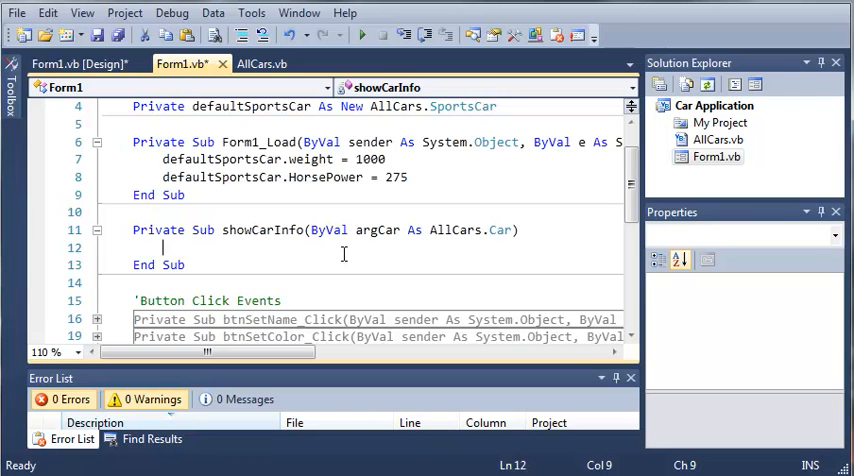
Begin the showCarInfo body with a call to argCar.ToString()
text(argCar.ToString()
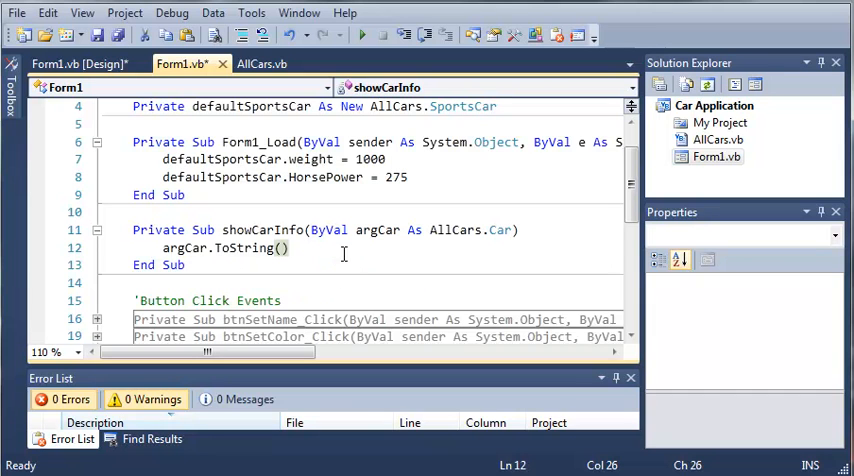
mouse_move(112, 232)
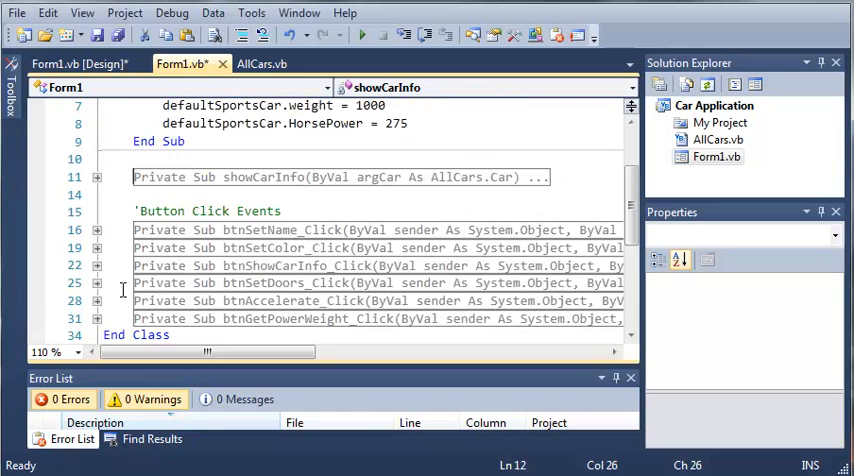
Replace the Show Info handler's MessageBox line with a showCarInfo(defaultCar) call and fold the handler
click(96, 264)
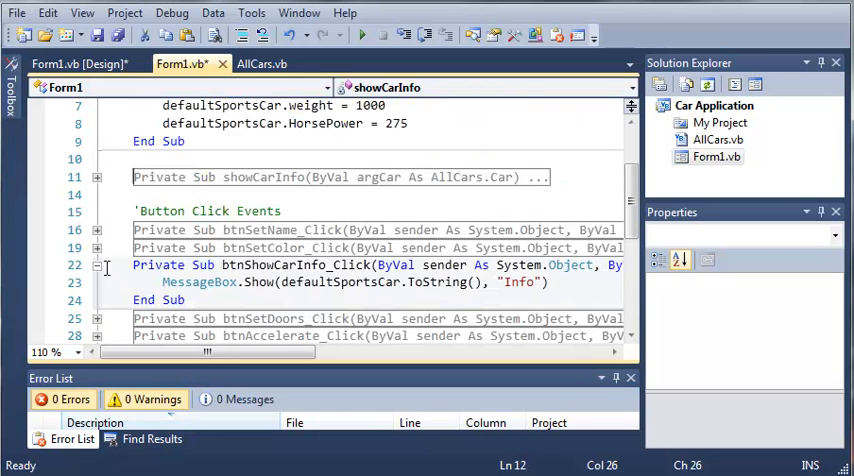
click(180, 282)
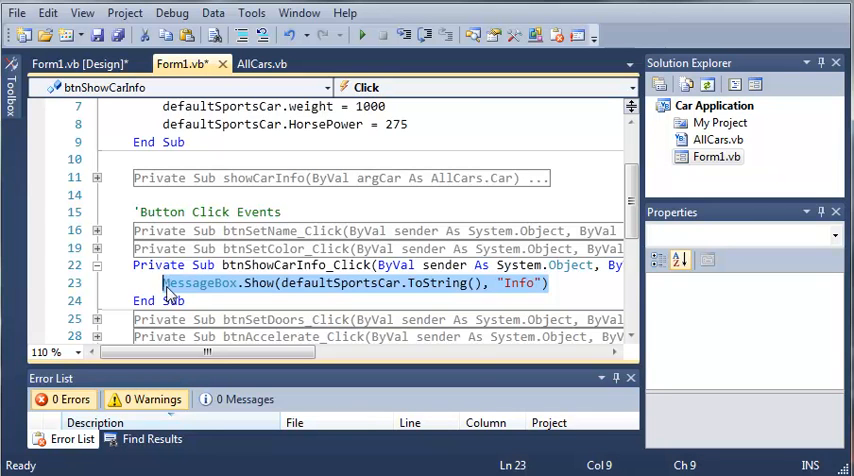
text(showCarInfo()
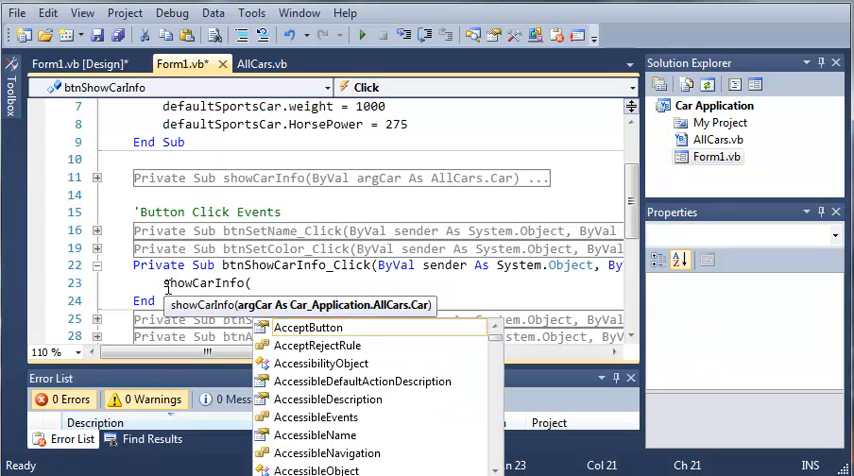
text(defaultCar)
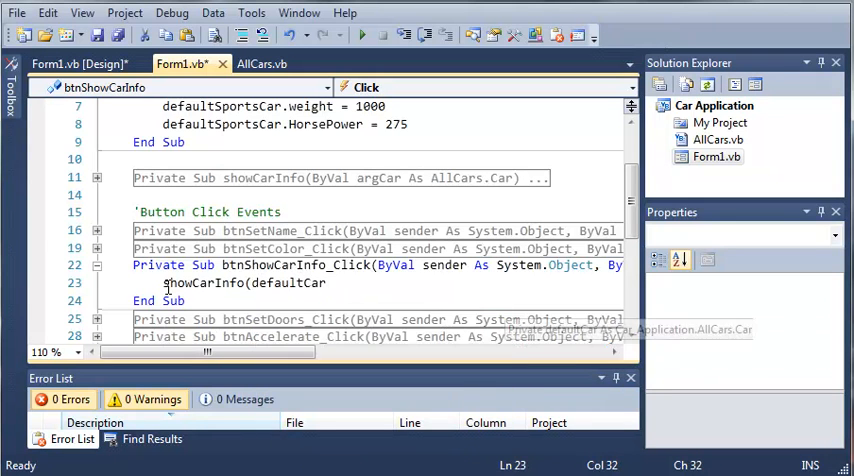
click(96, 266)
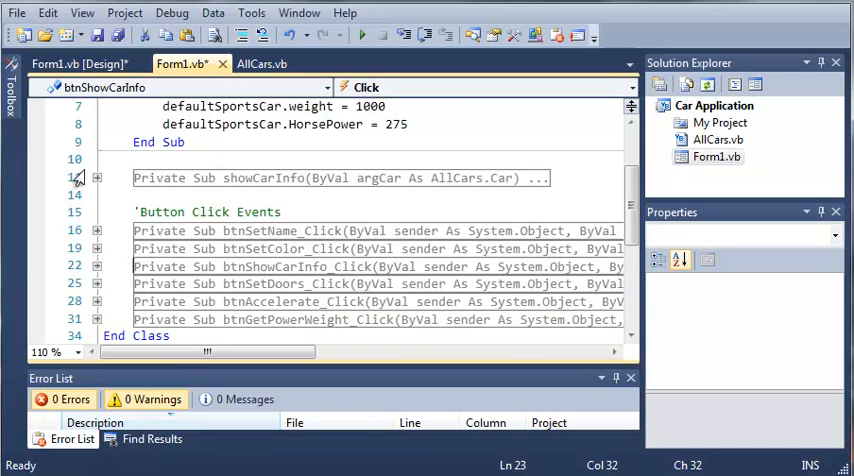
Make showCarInfo's body MessageBox.Show(argCar.ToString(), "Info") and start debugging
click(96, 176)
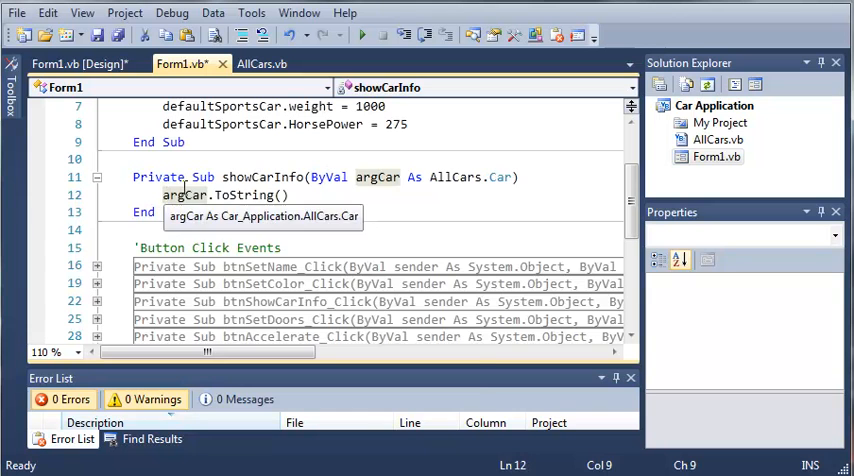
text(MessageBox.S)
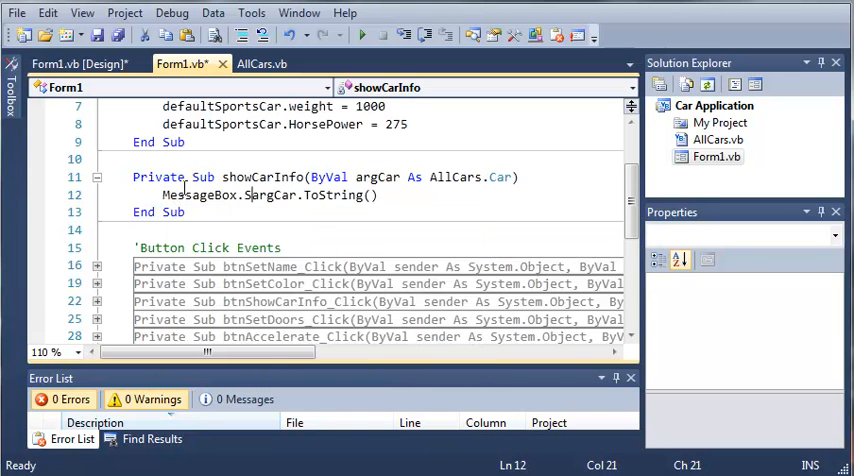
text(Show()
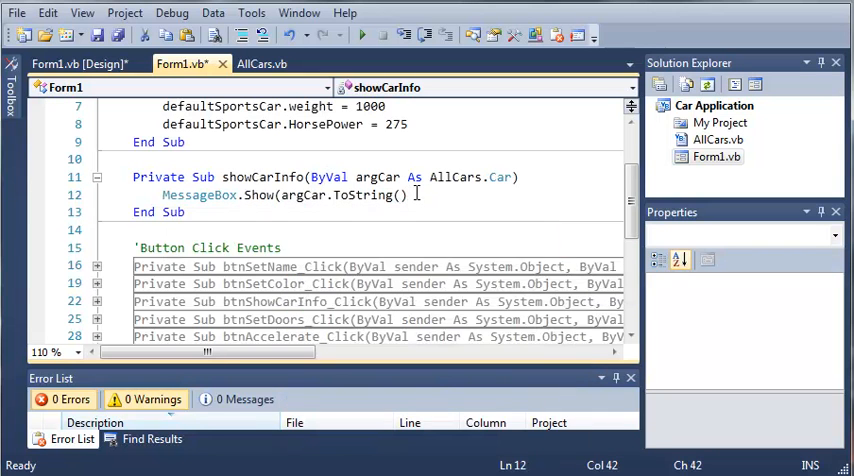
text(, "Info)
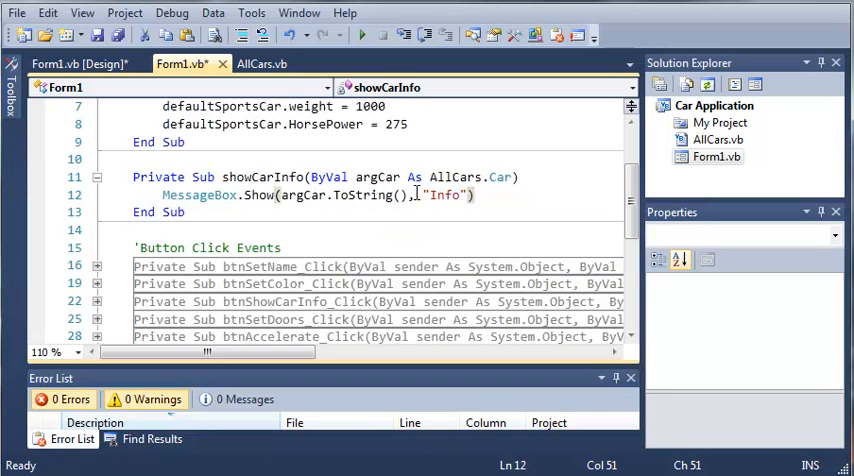
click(98, 176)
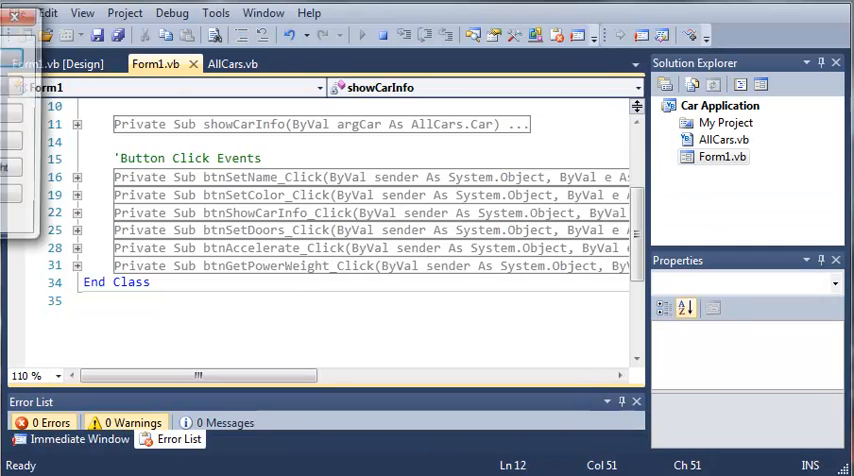
Use Show Info in the running app, read the Info message box, dismiss it and fold showCarInfo
click(360, 36)
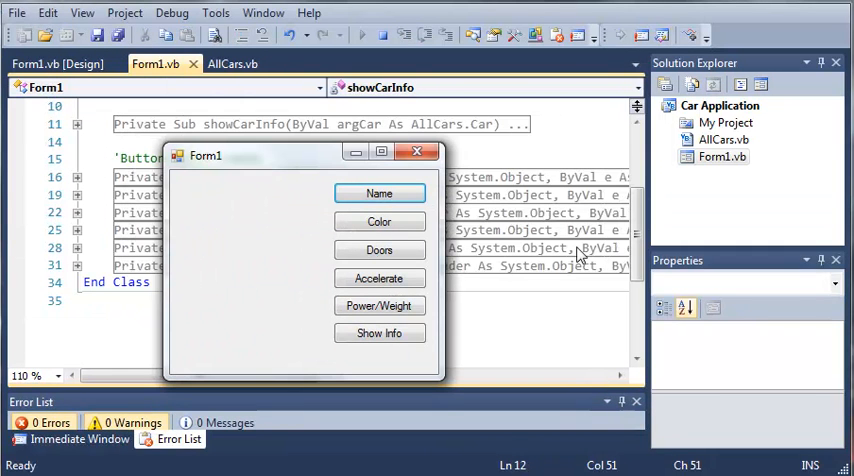
click(380, 332)
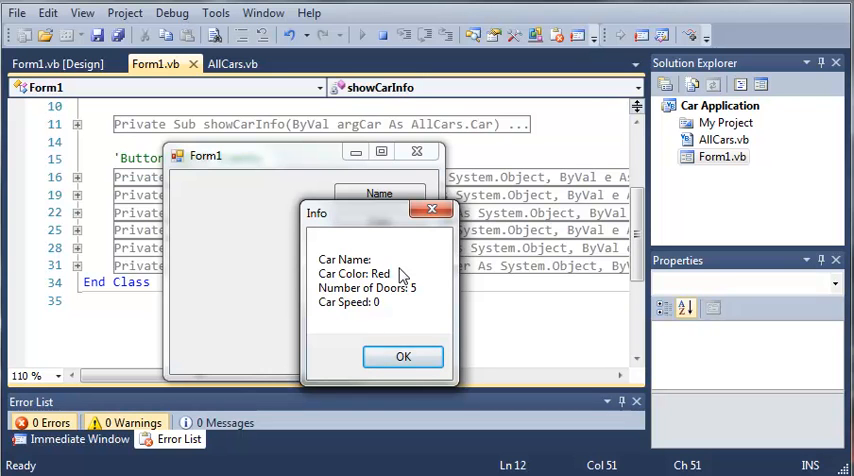
mouse_move(412, 296)
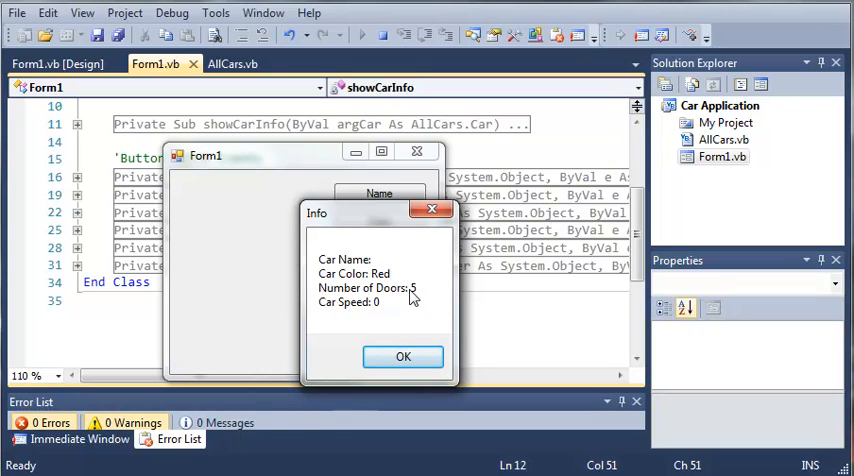
mouse_move(404, 356)
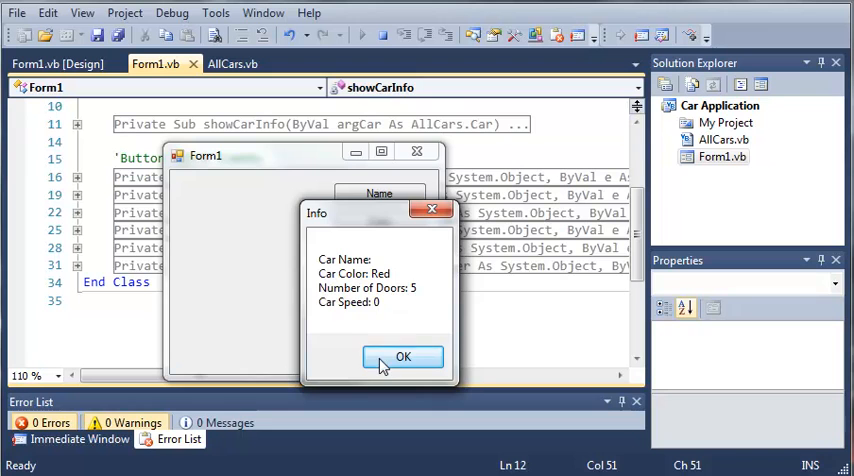
click(404, 356)
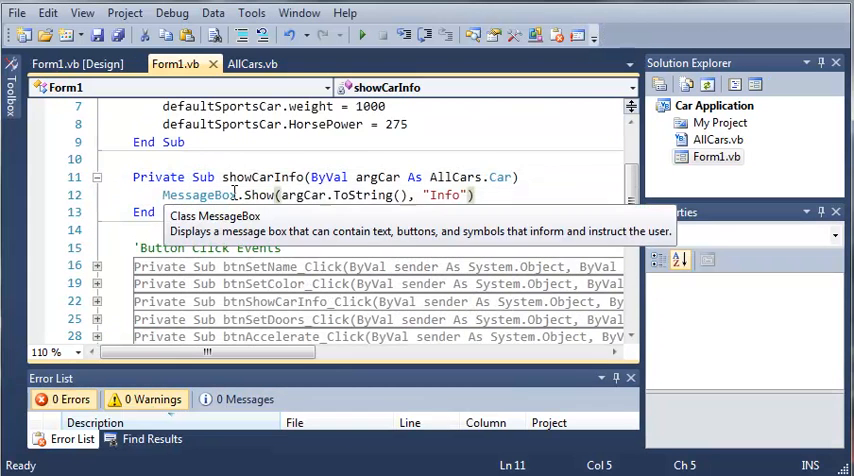
click(96, 176)
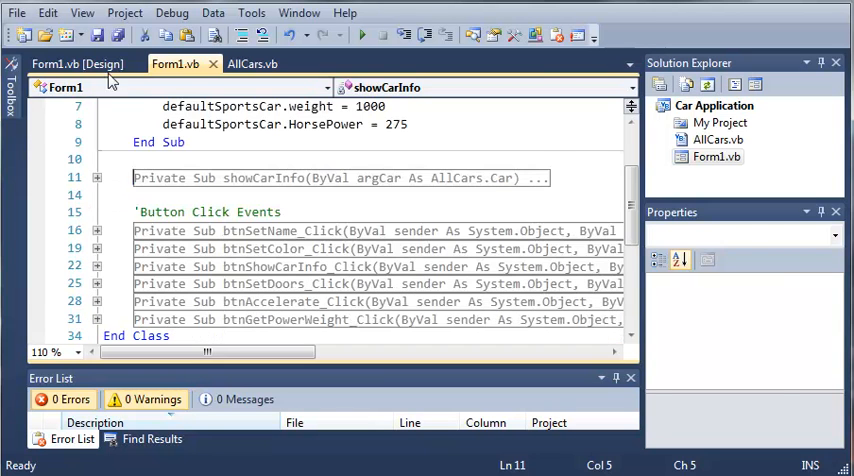
click(252, 64)
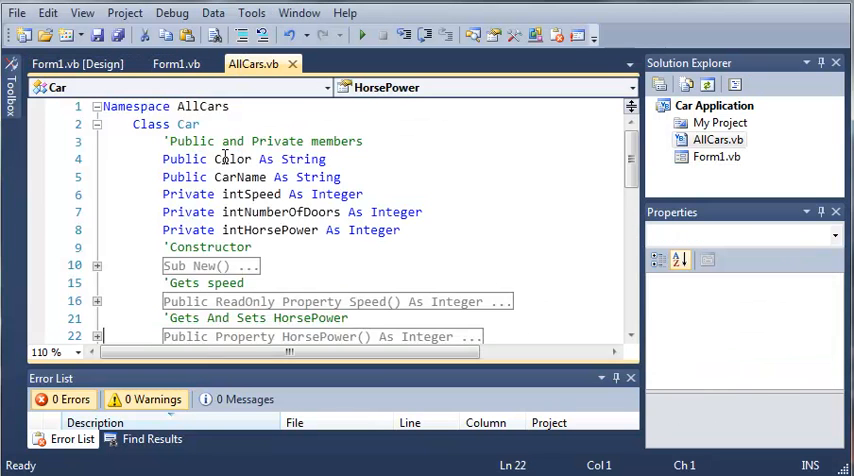
scroll(down, 3)
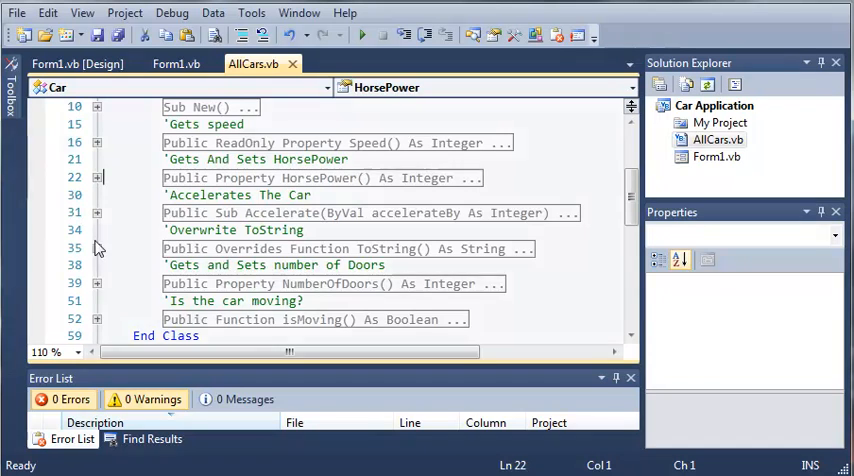
click(96, 248)
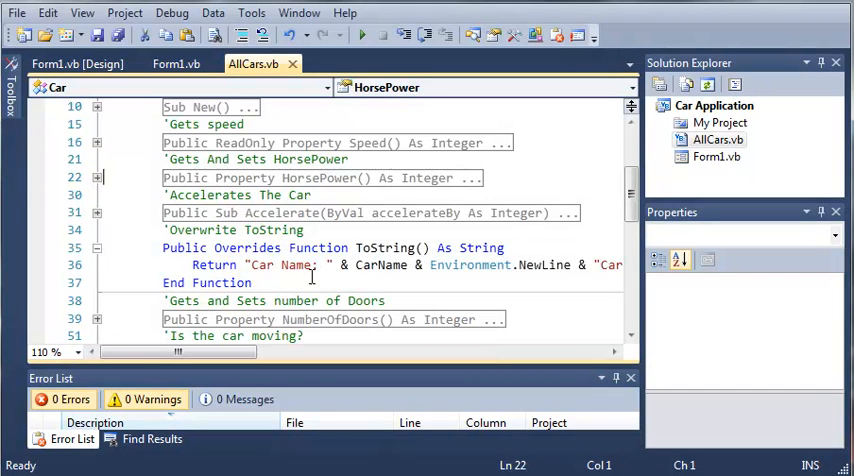
mouse_move(100, 260)
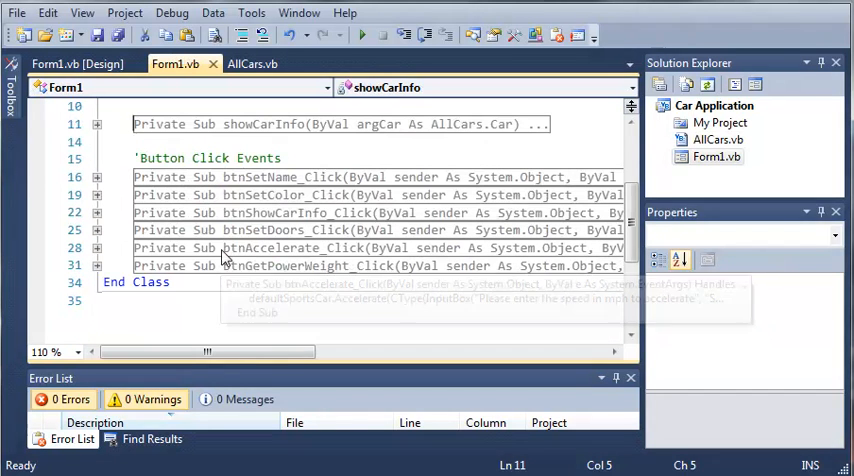
Change the Show Info handler's call to showCarInfo(defaultSportsCar)
click(96, 212)
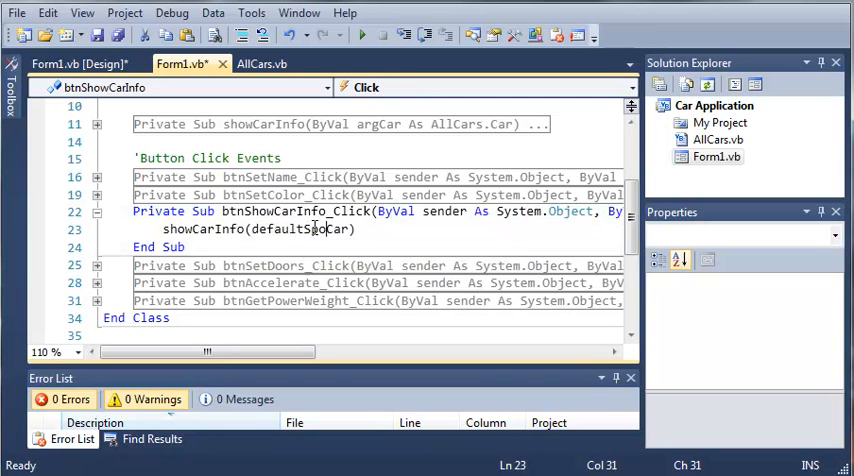
text(ports)
text(Mus)
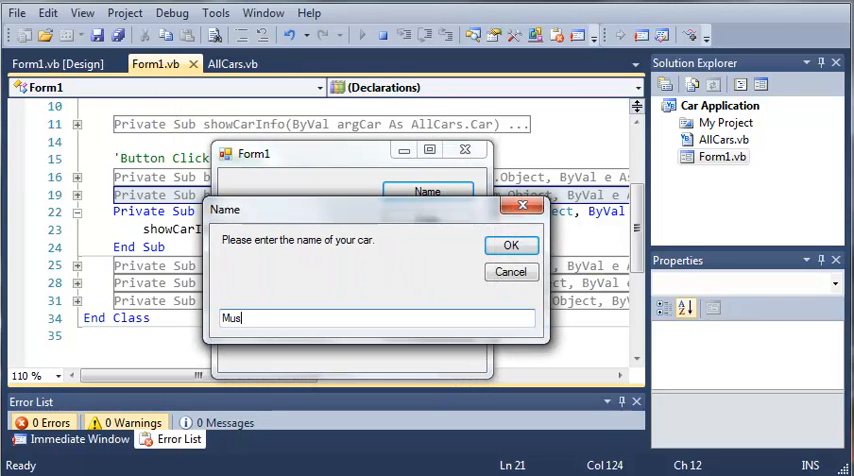
In the running app, name the car Mustang GT500, set its colour and accelerate it
text(tang GT5)
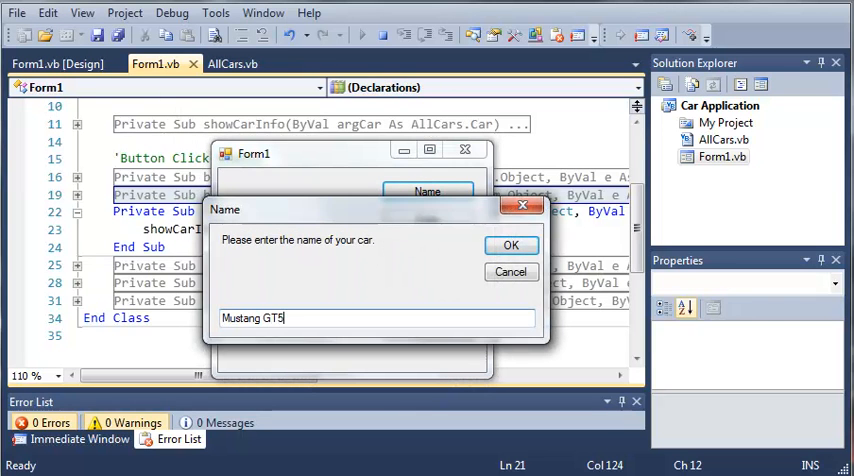
click(510, 244)
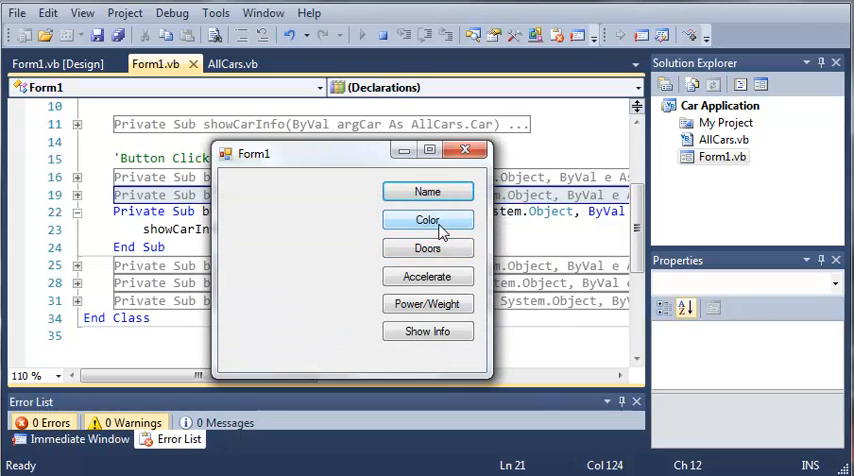
click(428, 220)
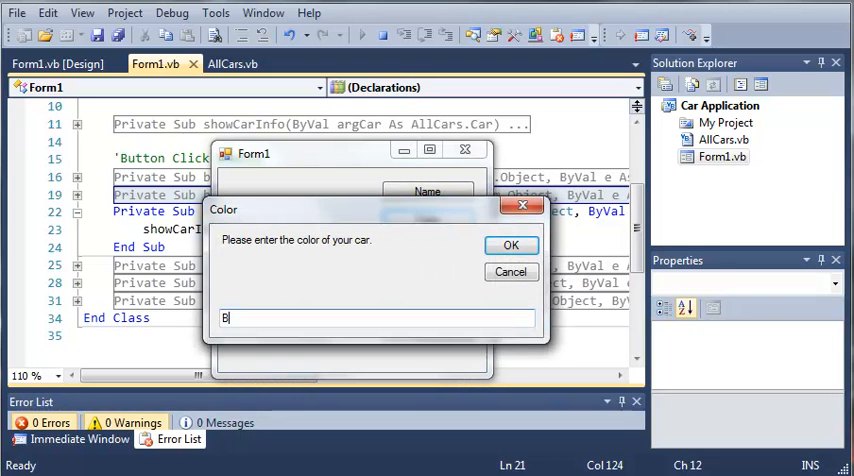
click(512, 244)
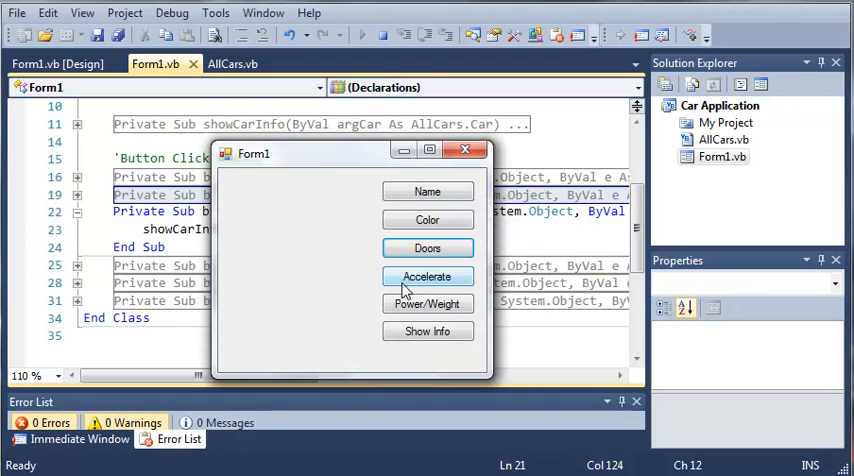
click(428, 276)
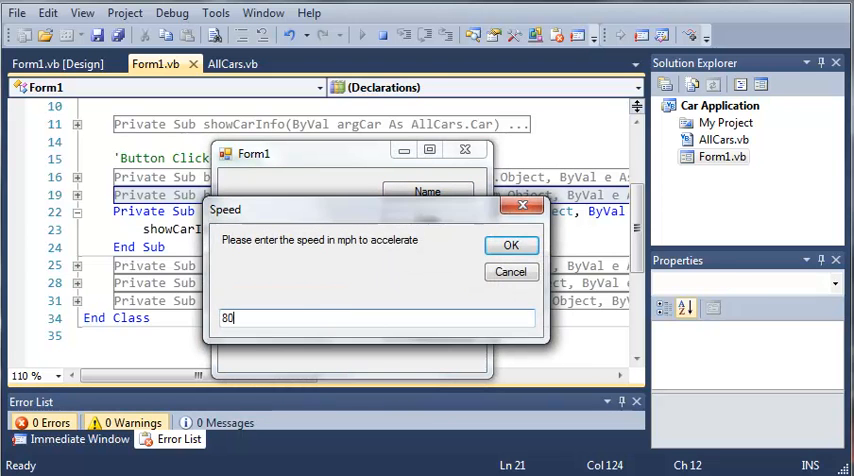
Show the power-to-weight ratio 0.275, then Show Info listing Mustang GT500, Black, 2 doors, speed 80
click(510, 244)
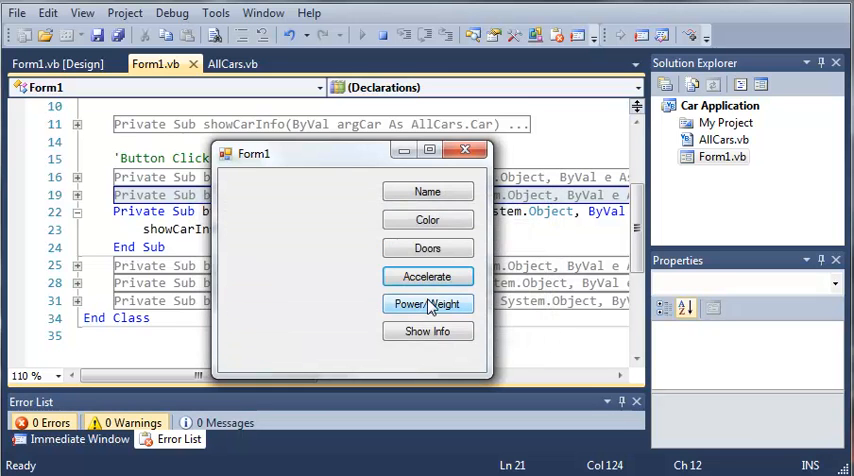
click(428, 304)
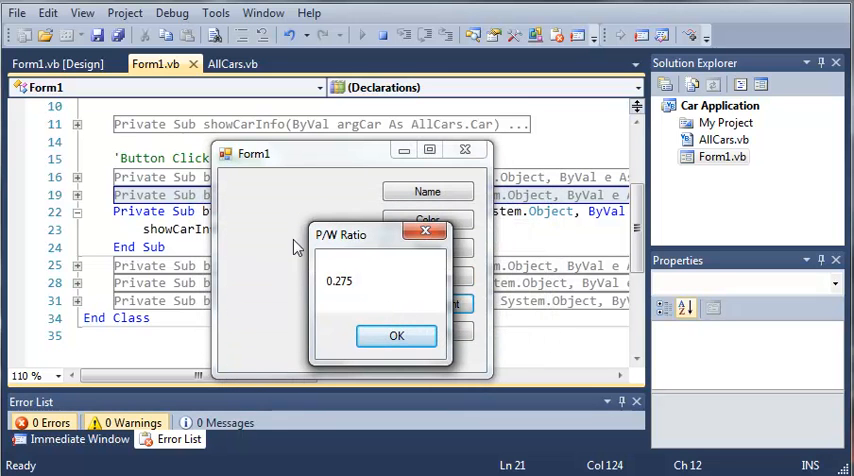
click(396, 336)
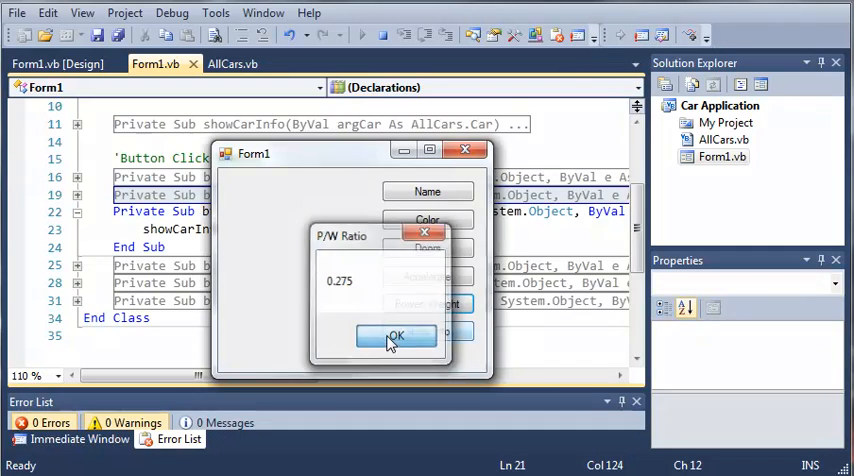
click(394, 334)
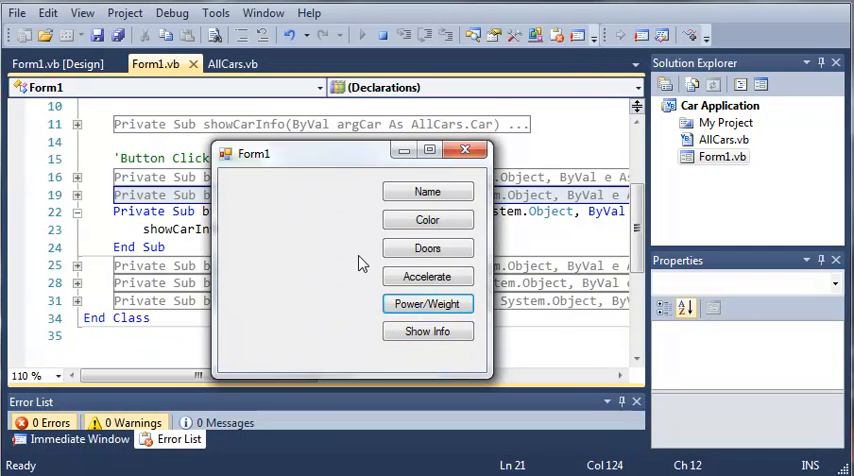
click(428, 332)
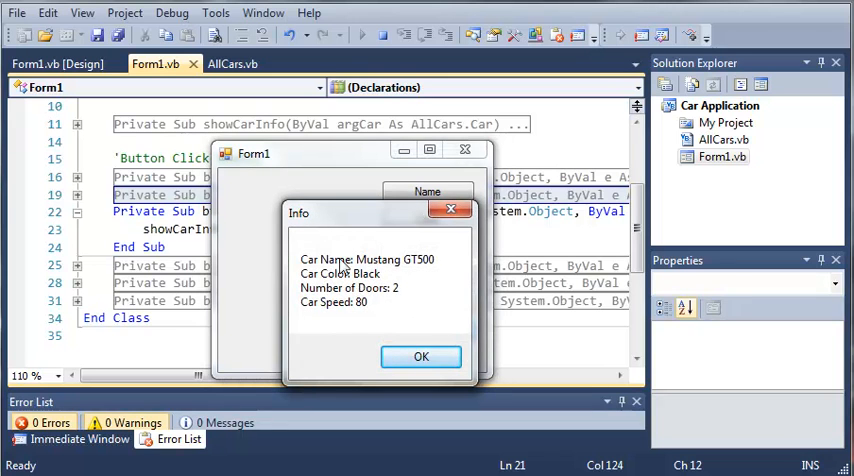
mouse_move(356, 328)
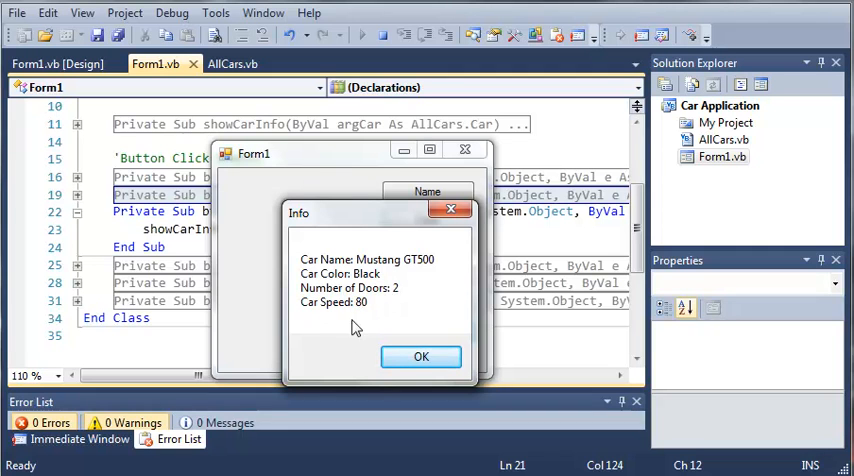
click(420, 356)
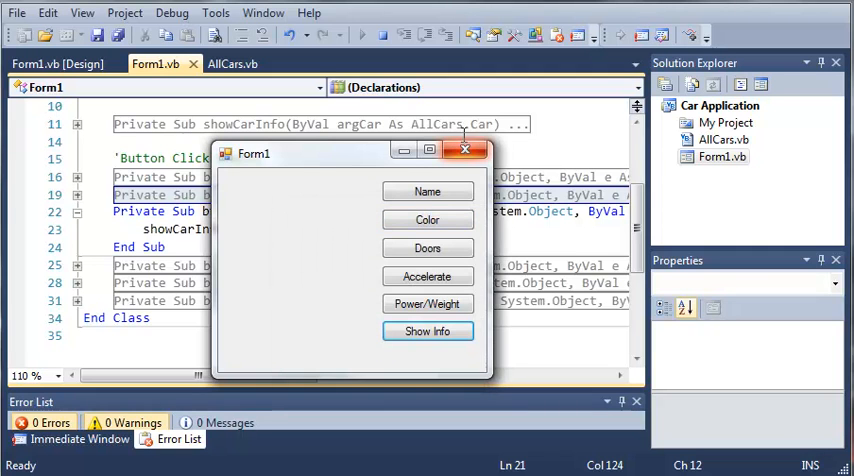
Close the running car application and return to Form1.vb's showCarInfo code
click(464, 148)
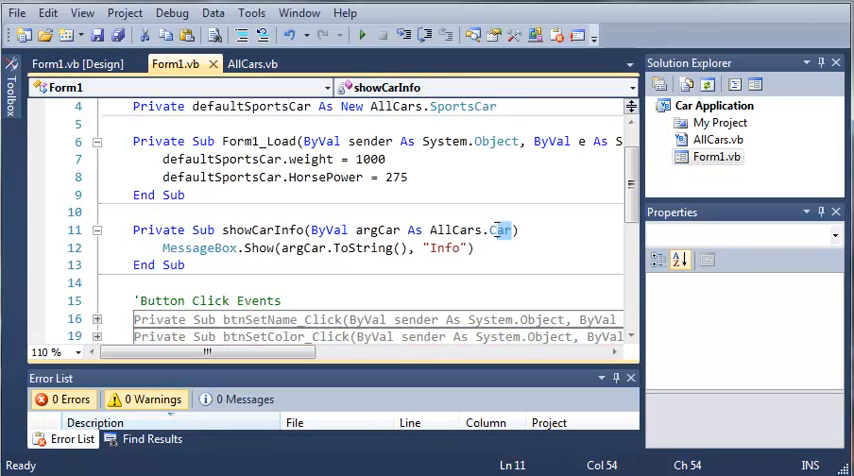
Try AllCars.SportsCar as the parameter type, revert to AllCars.Car, and fold showCarInfo
text(Sports)
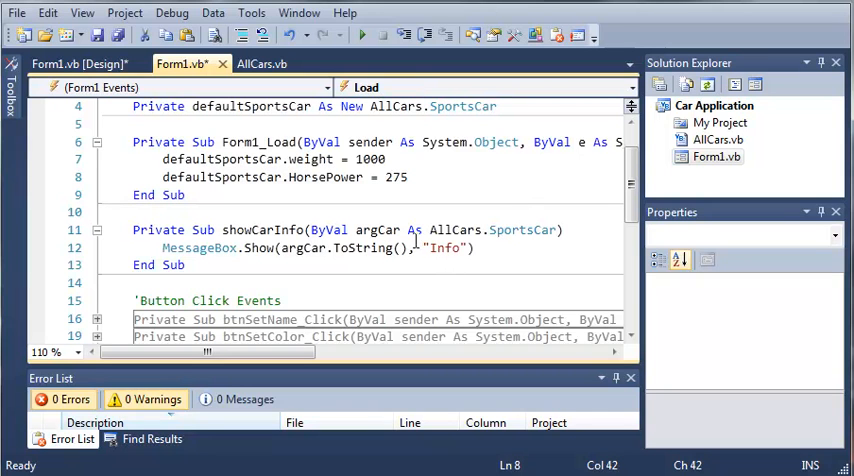
mouse_move(522, 228)
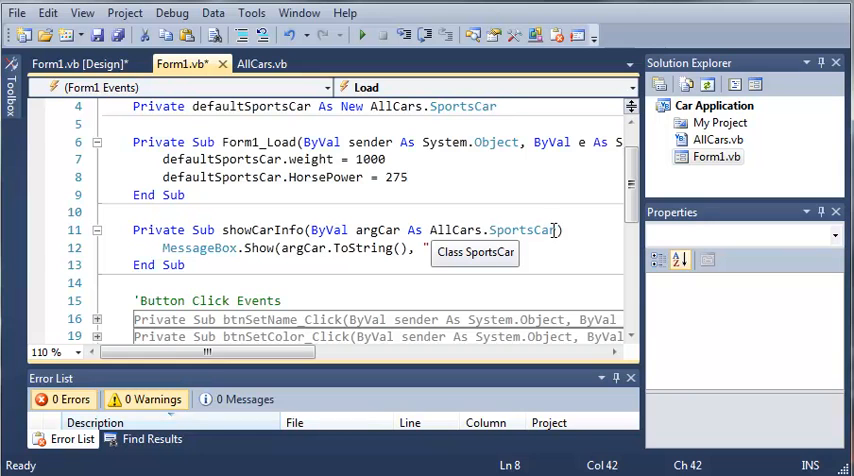
mouse_move(510, 238)
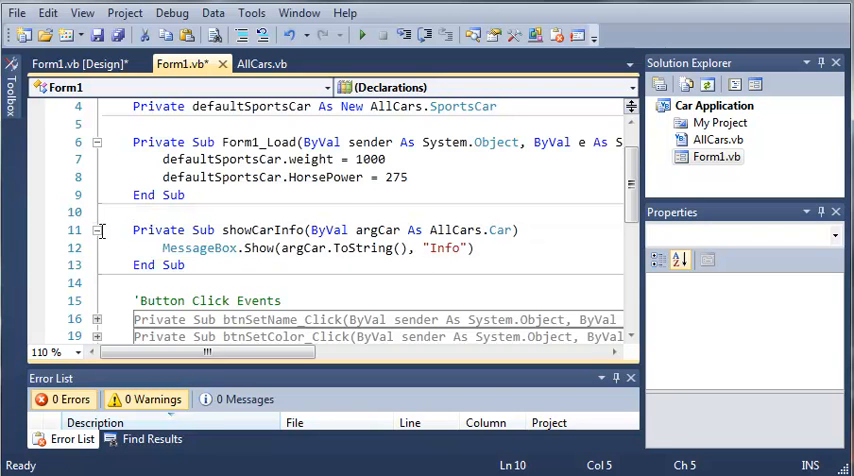
click(96, 230)
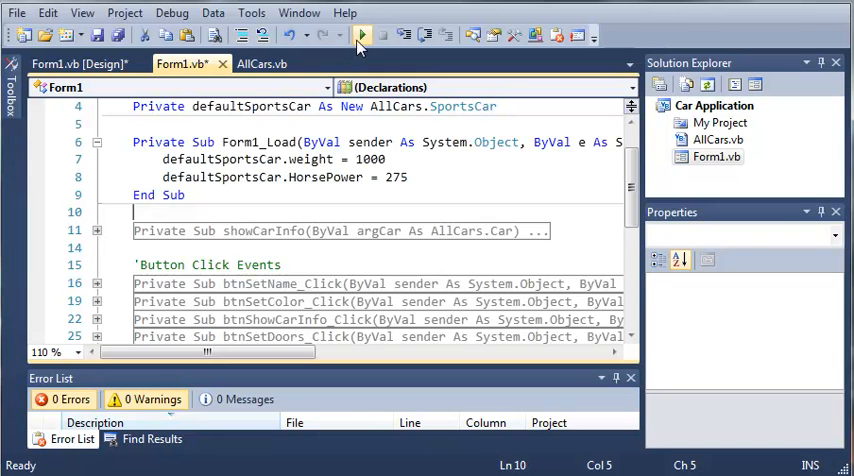
click(360, 36)
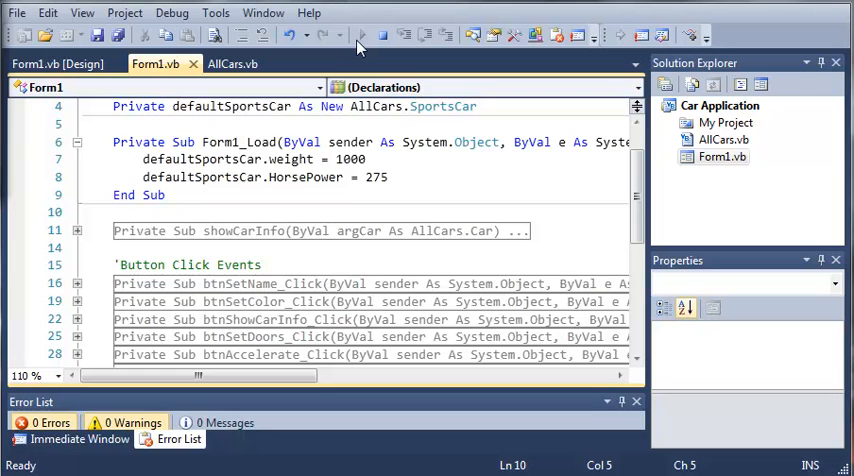
click(356, 36)
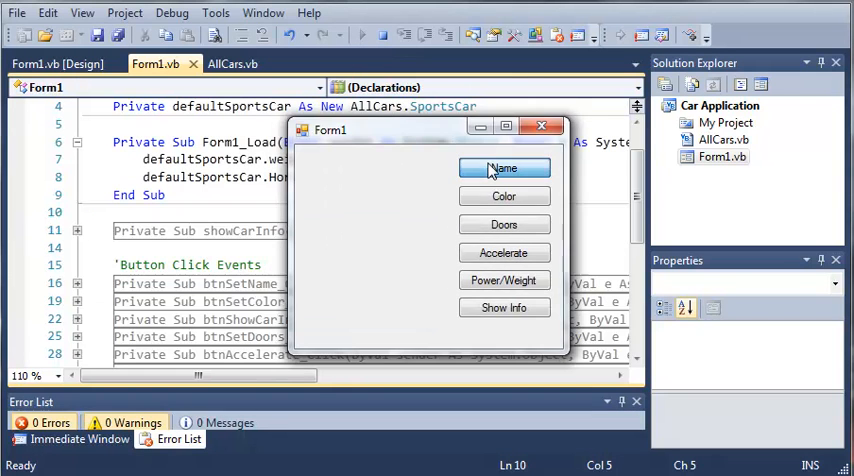
click(504, 168)
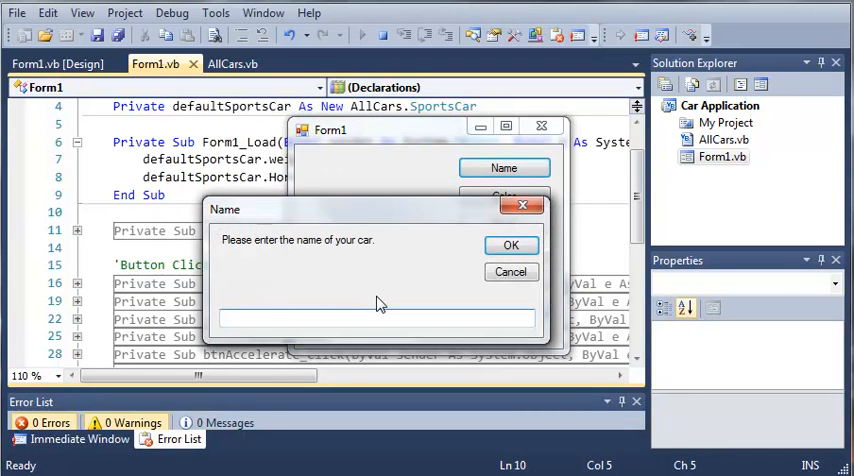
text(Camaro)
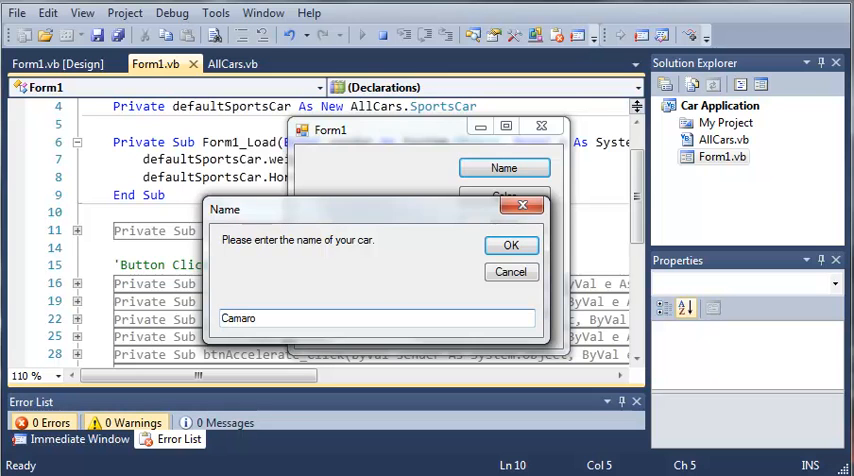
click(510, 244)
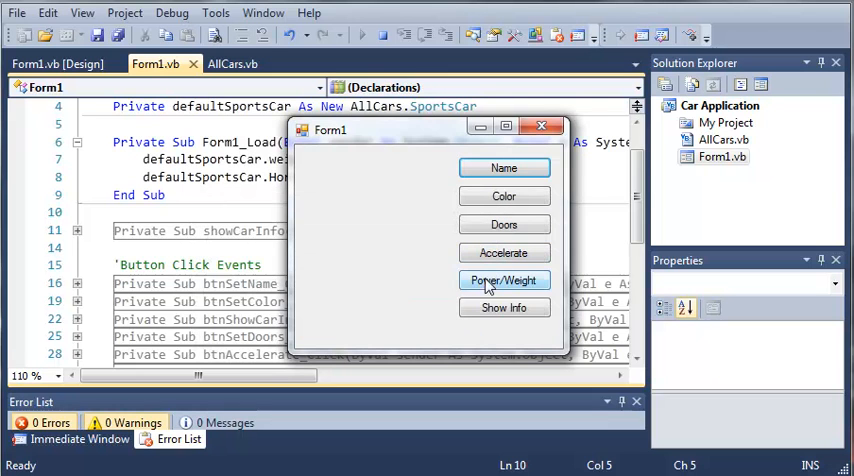
click(504, 308)
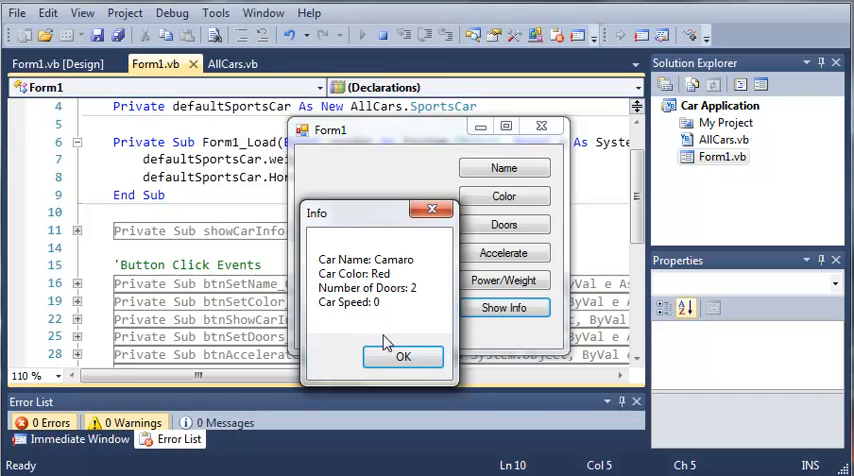
mouse_move(360, 244)
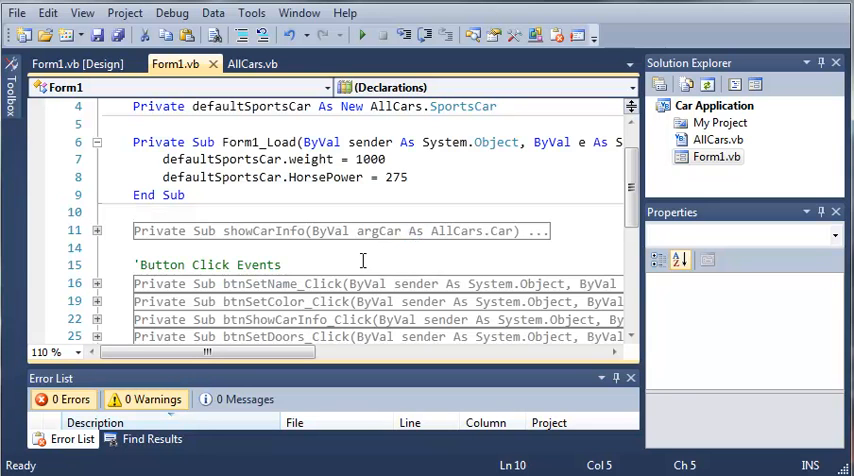
mouse_move(348, 266)
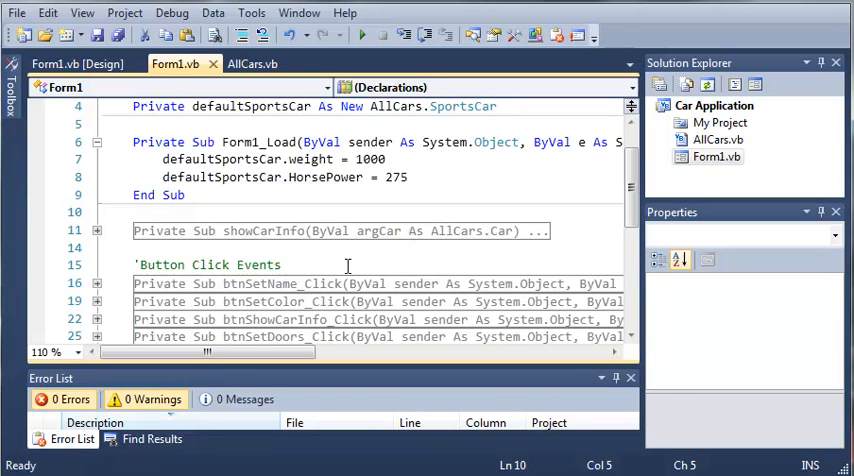
click(96, 230)
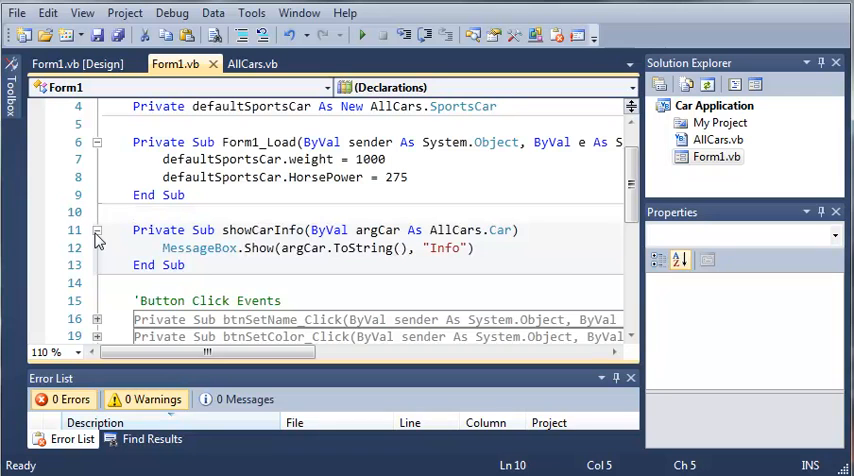
click(96, 230)
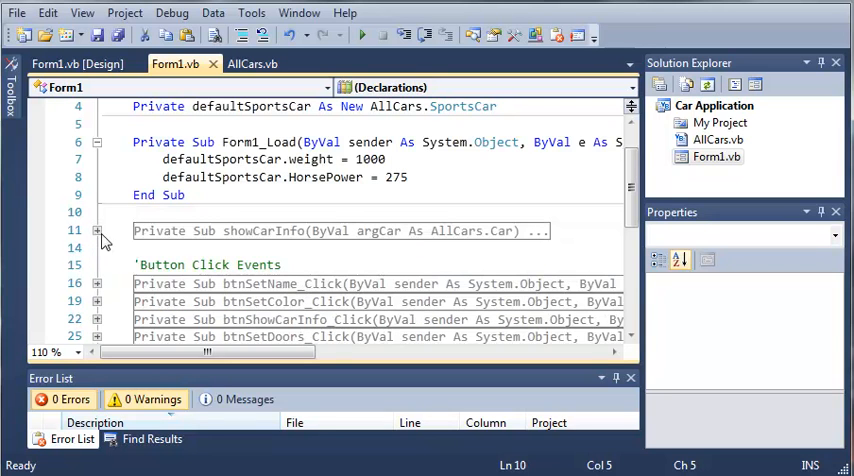